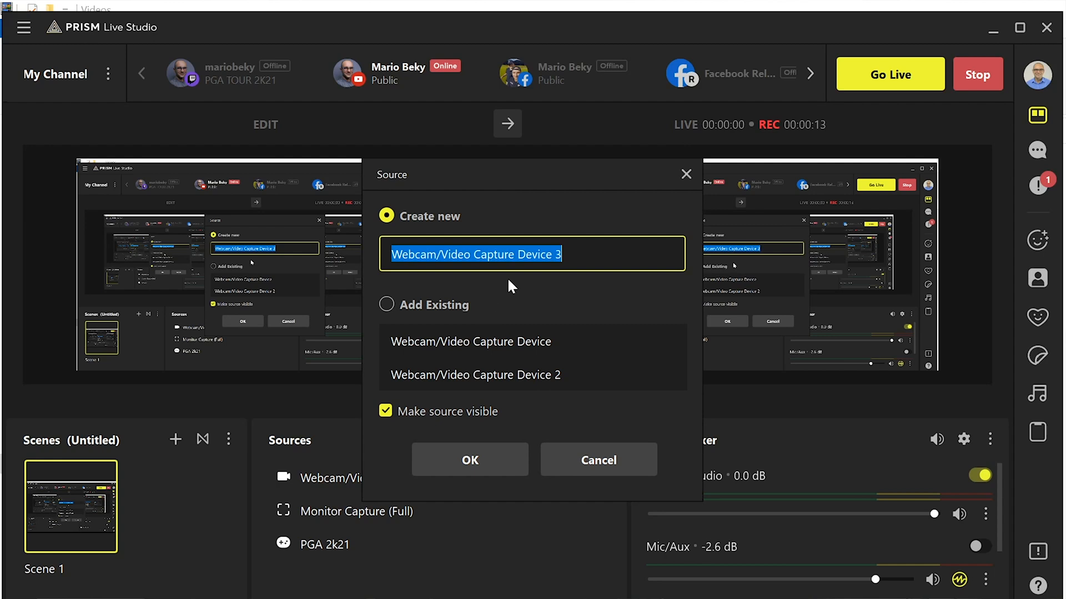
# Step: Add Webcam/Video Capture Device 3 using the USB Video camera as its device
pyautogui.click(469, 459)
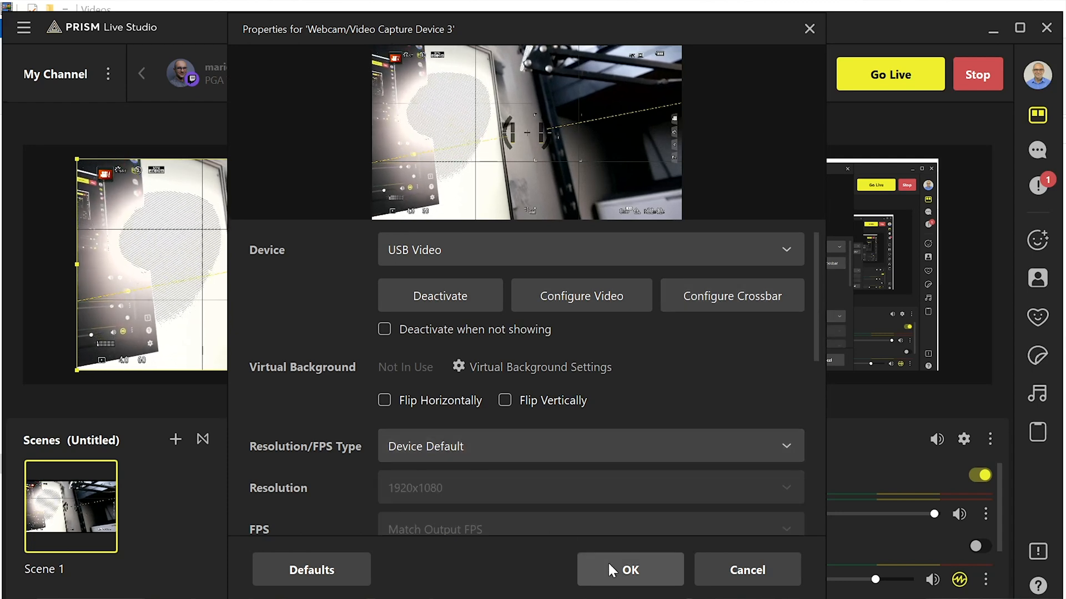
pyautogui.click(629, 569)
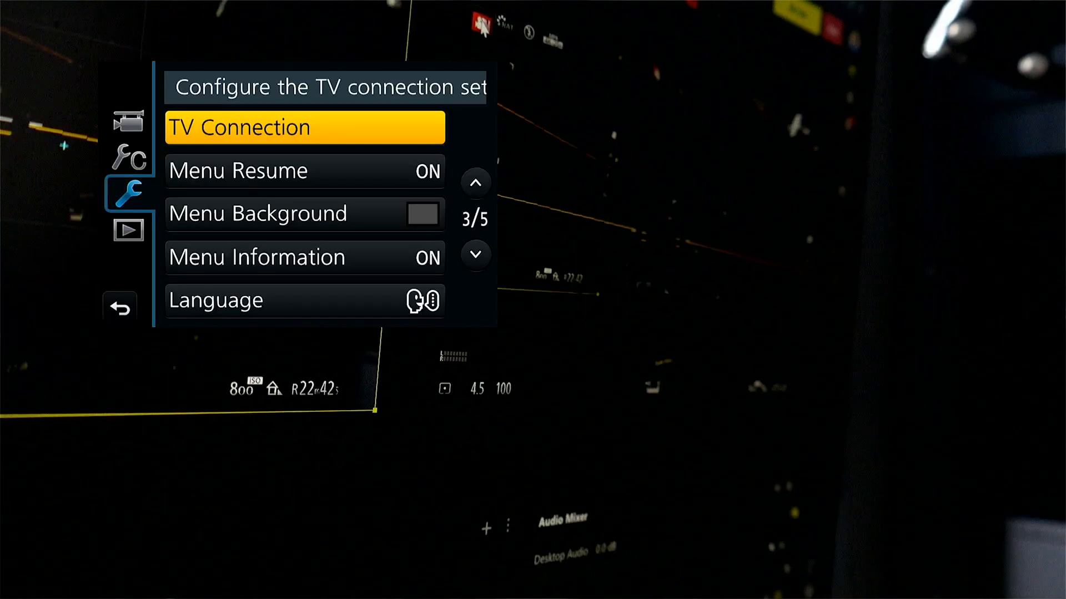
# Step: Confirm clean colour-bar output on Video Capture Device 3 and stop the recording
pyautogui.click(304, 127)
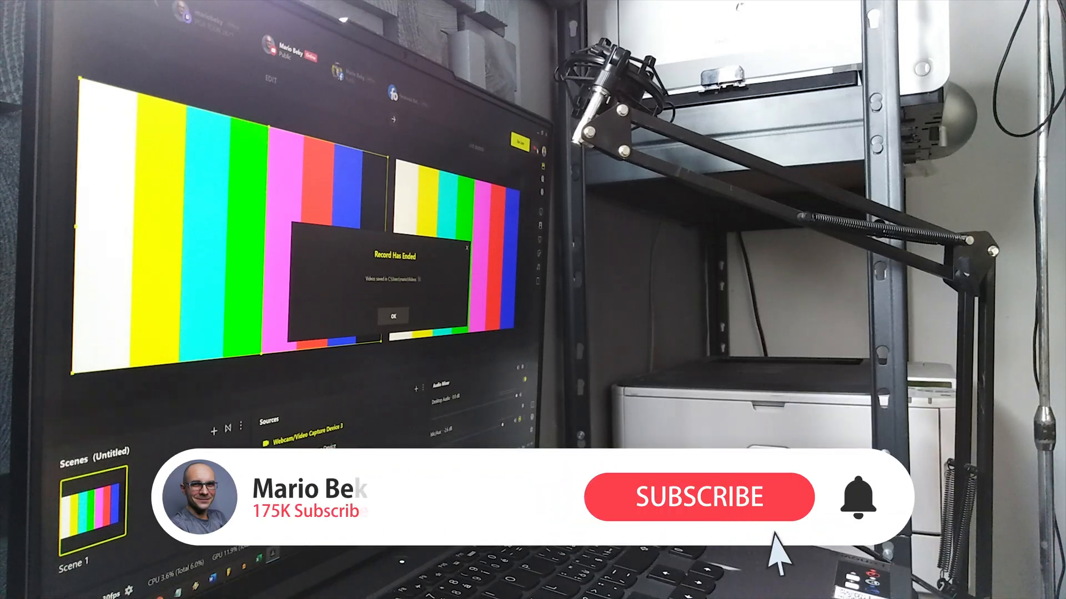
pyautogui.click(699, 496)
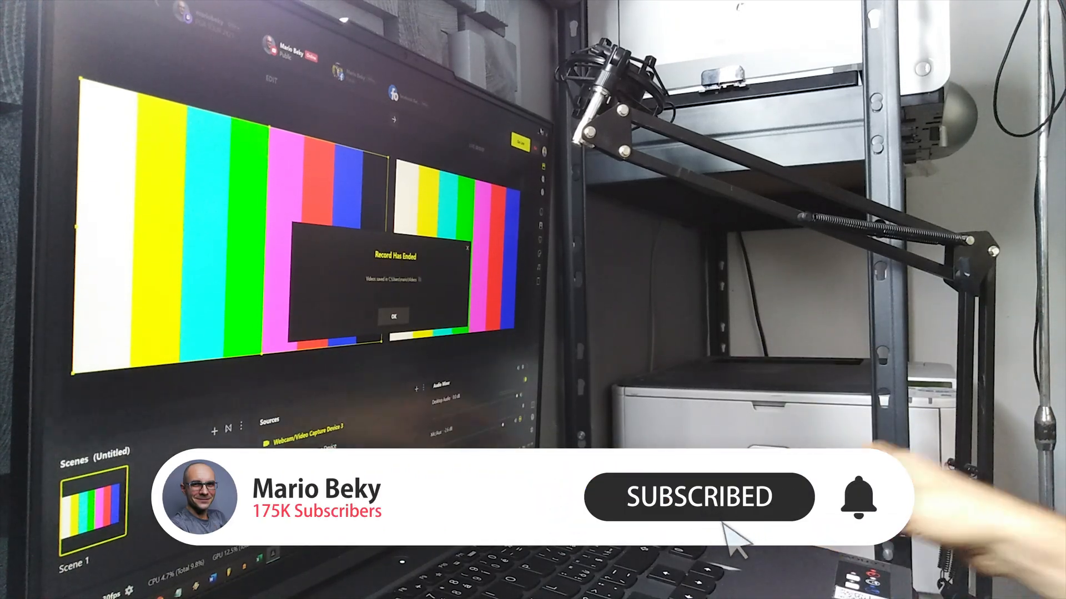